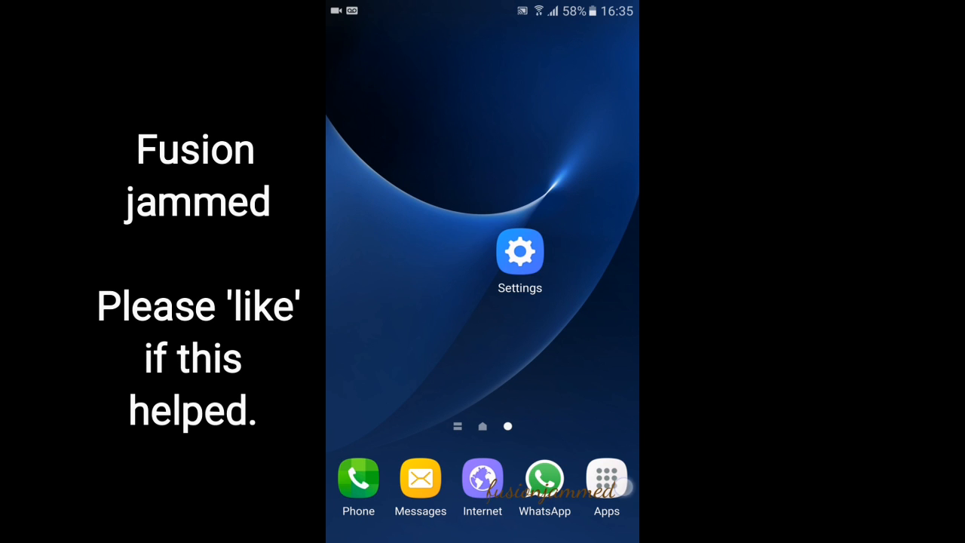
Launch the Google Play Store from the home screen's app drawer.
click(606, 479)
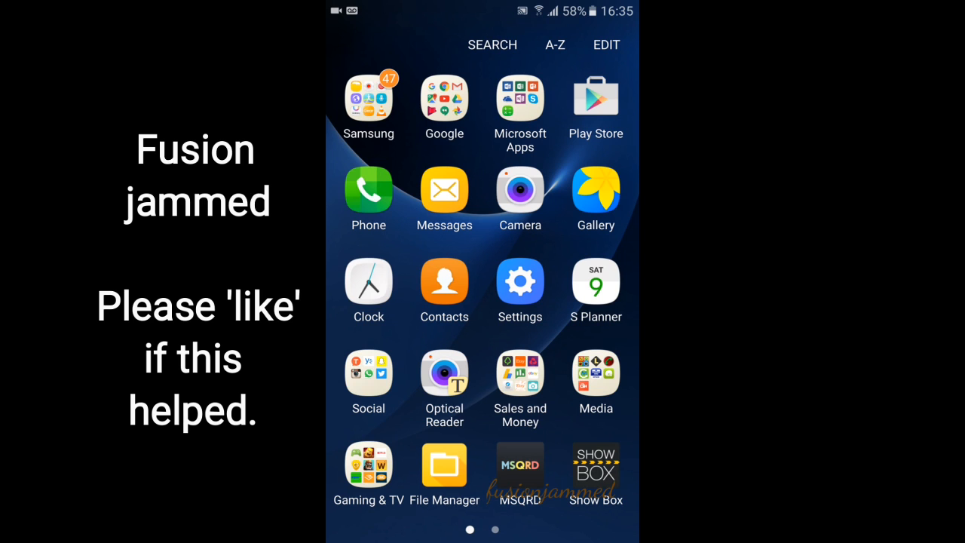
click(595, 98)
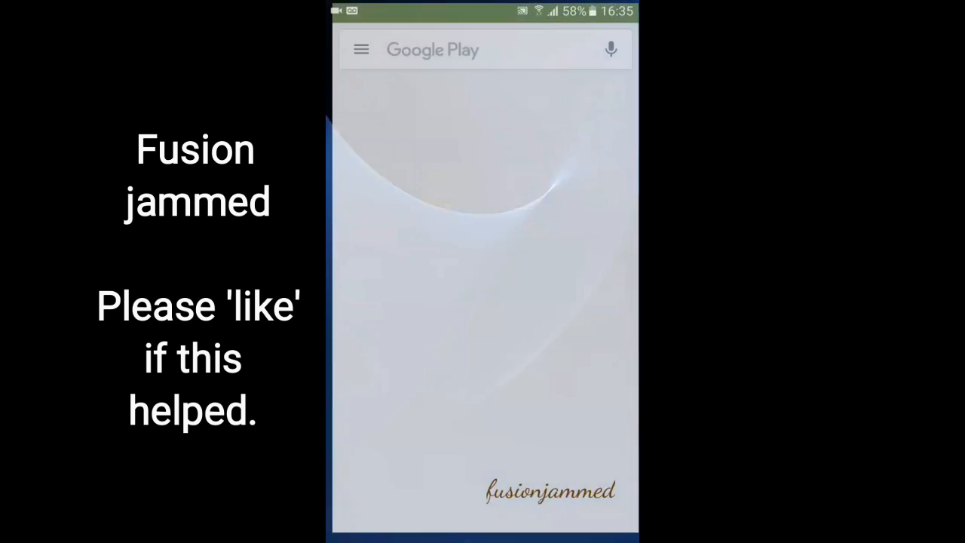
Search Play Store for 'file explorer' and open the ASUS ZenUI File Manager.
click(482, 49)
text(file explorer)
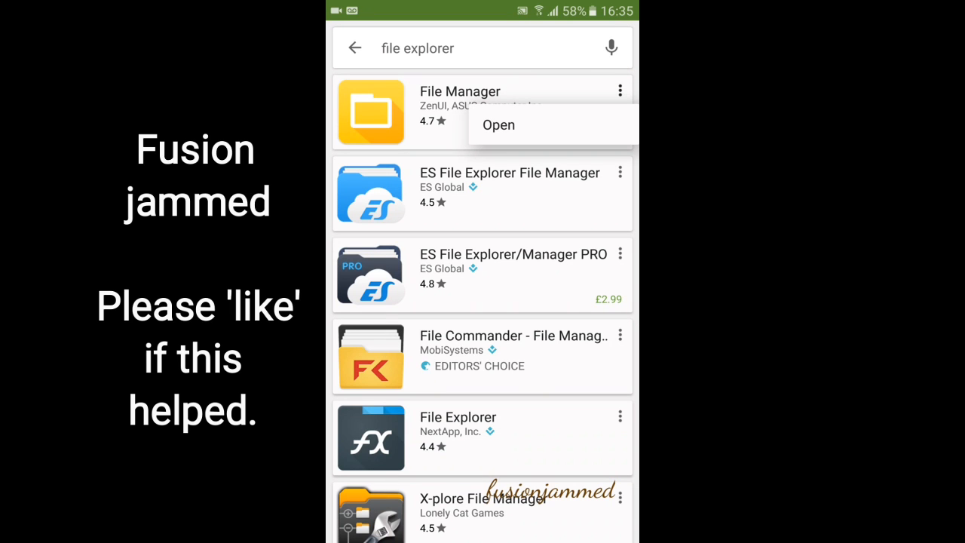
click(497, 125)
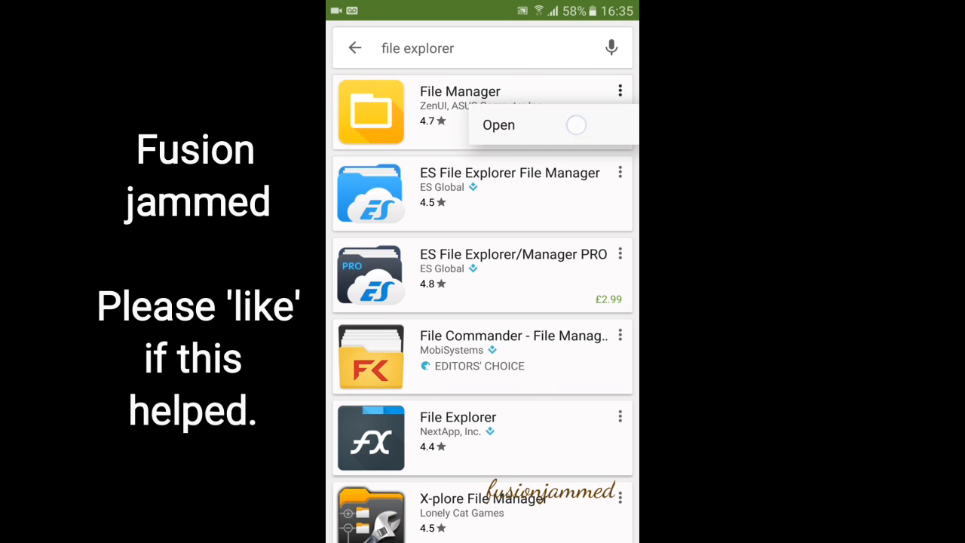
click(497, 124)
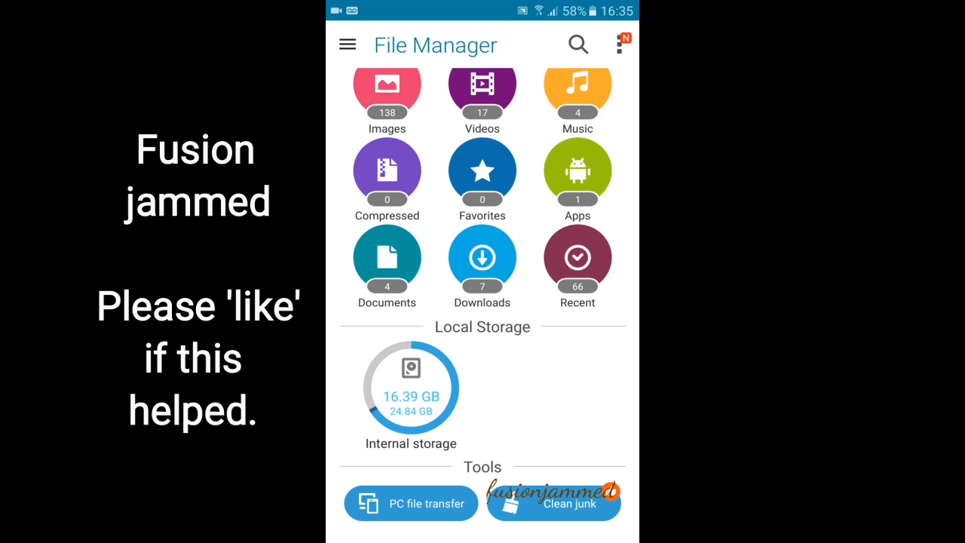
Browse Internal storage and scroll down to the show_box folder's .mp4.temp files.
click(410, 387)
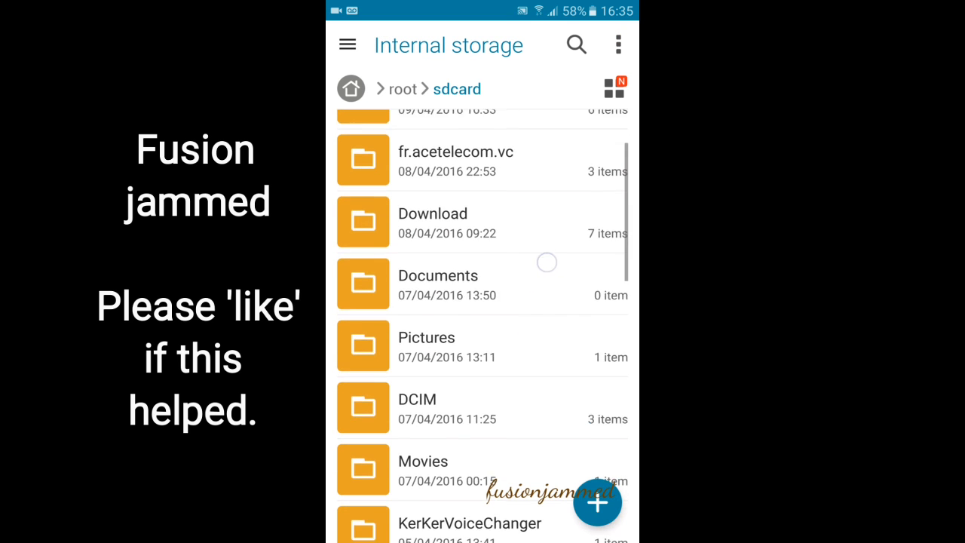
scroll(down, 3)
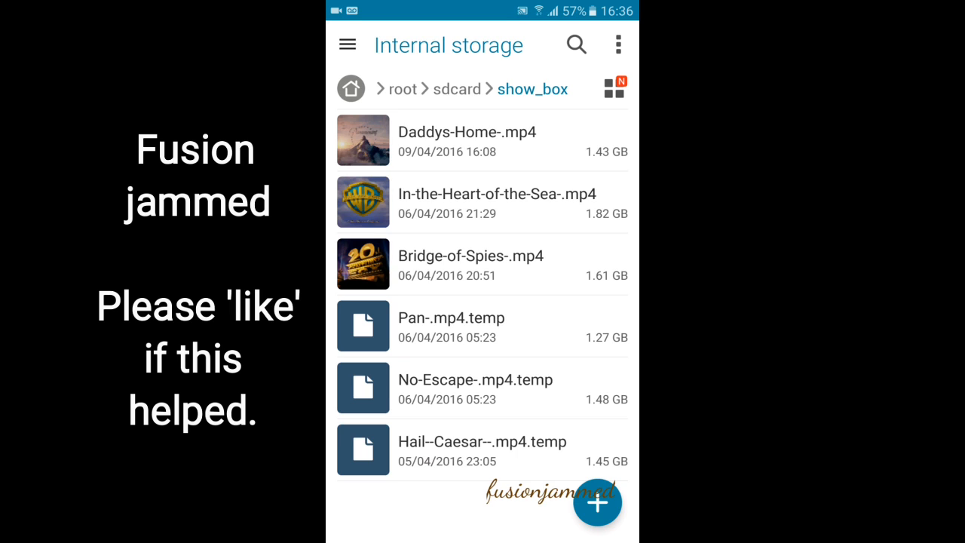
Rename Pan-.mp4.temp to Pan-.mp4 by deleting the '.temp' ending.
click(451, 326)
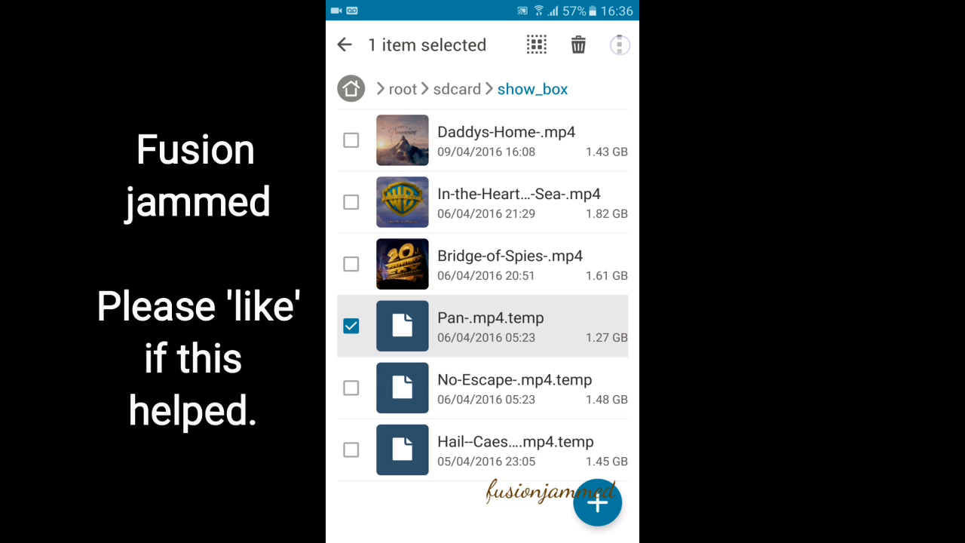
click(619, 44)
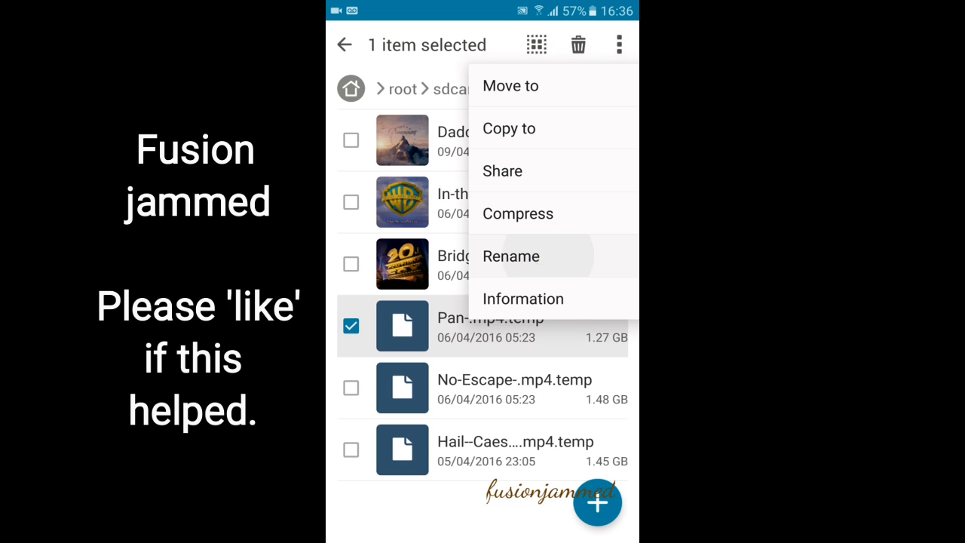
click(511, 255)
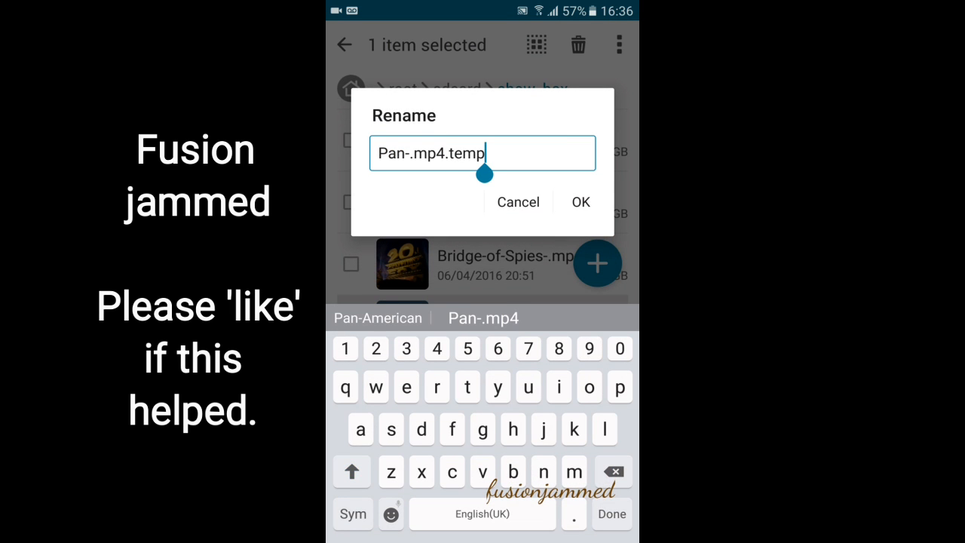
key(BackSpace)
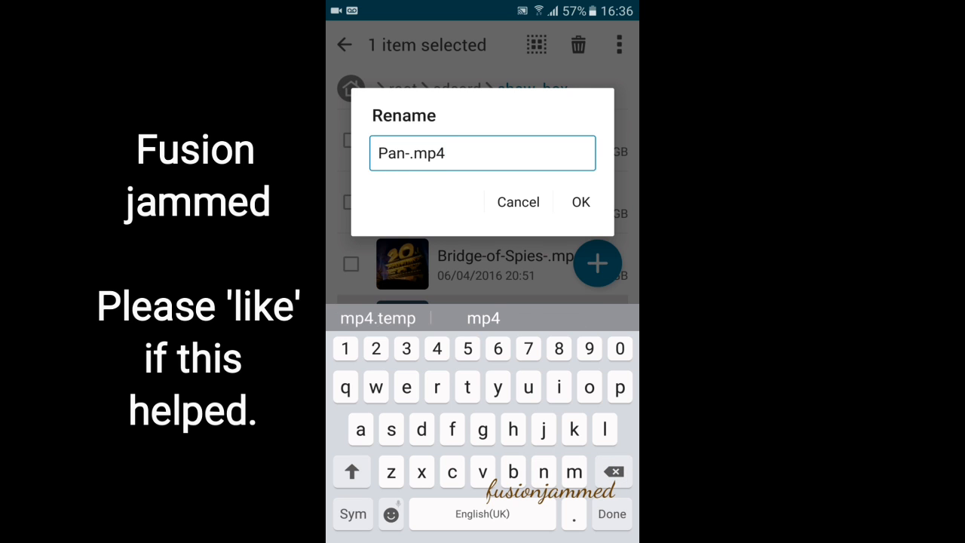
click(580, 201)
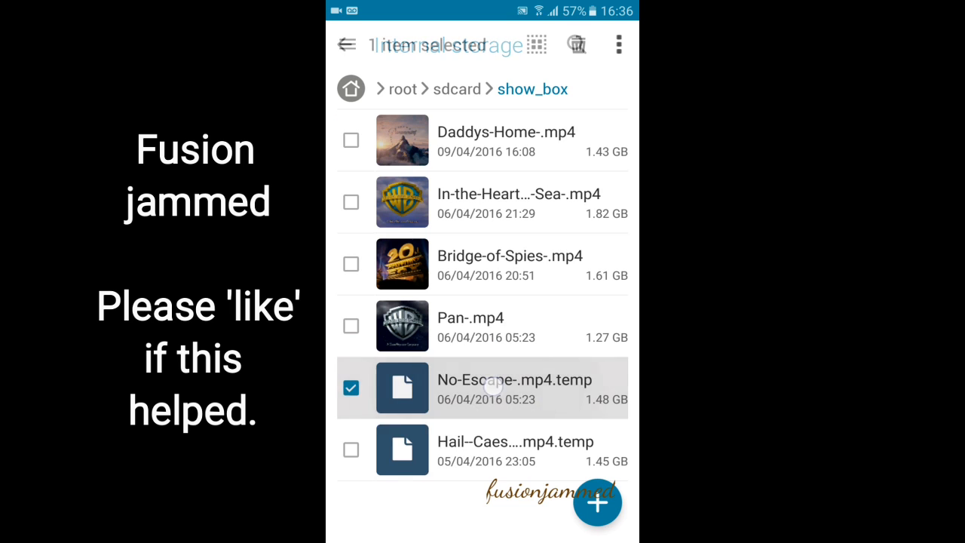
Open the Rename box for the selected No-Escape-.mp4.temp file.
click(618, 44)
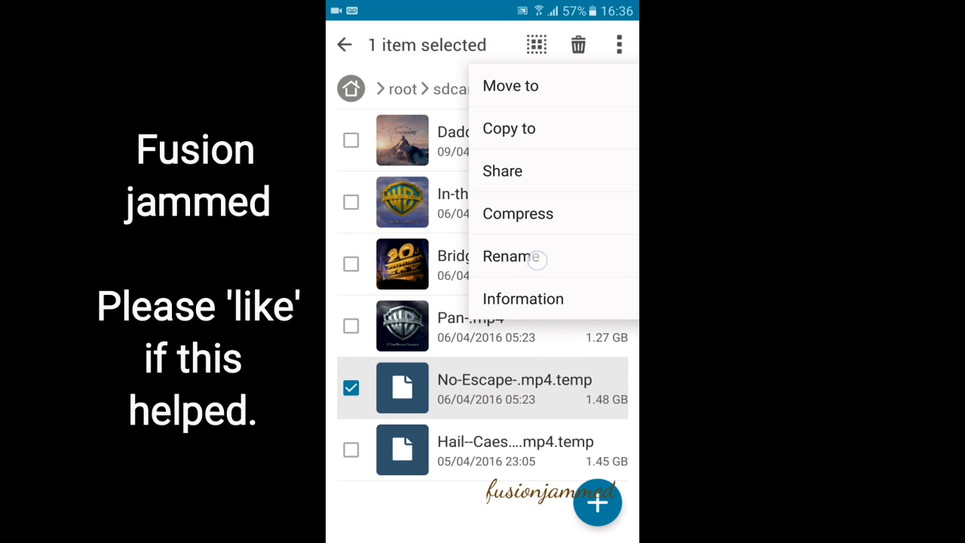
click(512, 256)
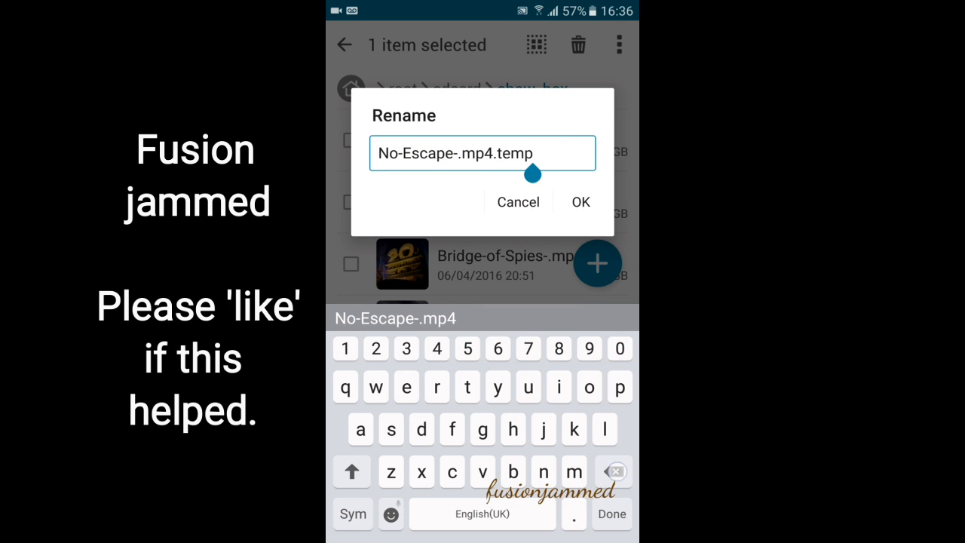